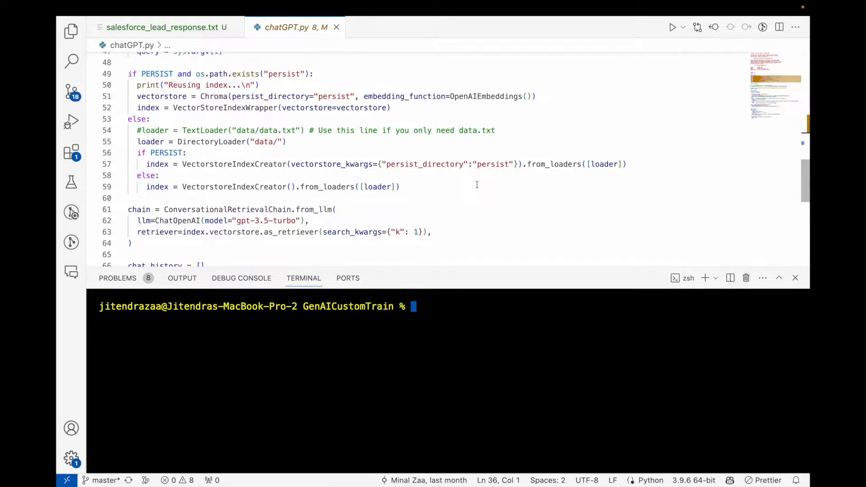
mouse_move(385, 123)
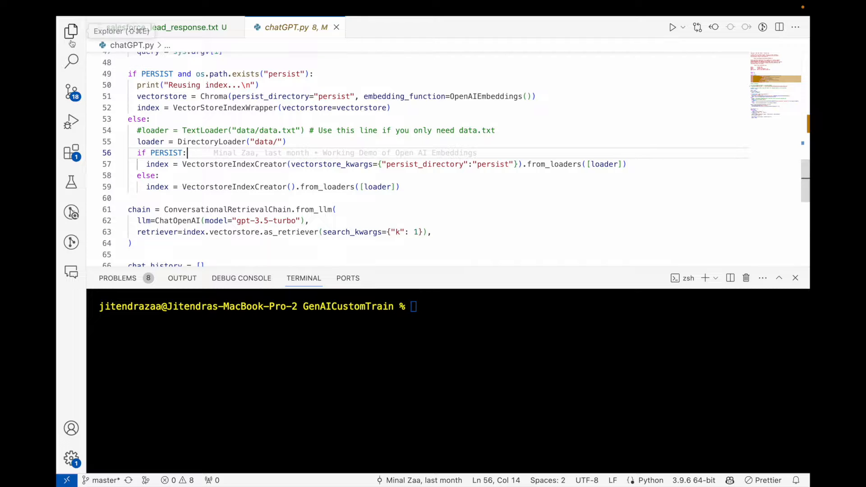
Step: Run python chatGPT.py in the terminal so it reuses the saved index and shows the Prompt
left_click(71, 31)
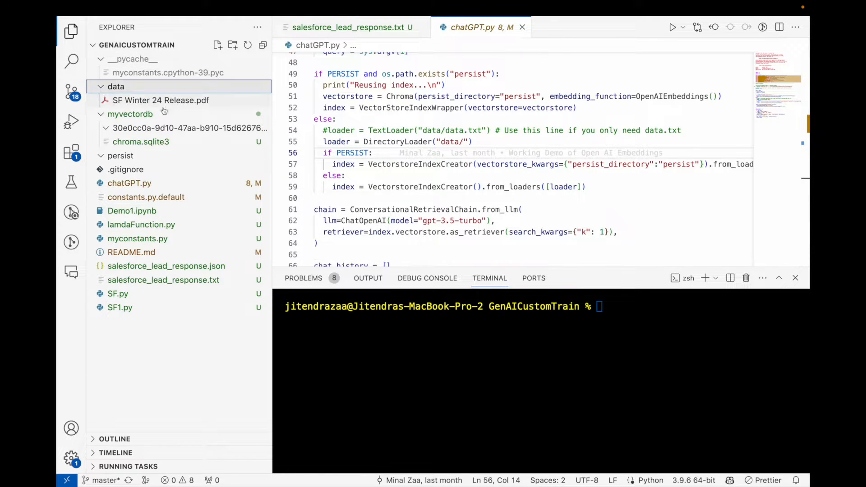
left_click(70, 32)
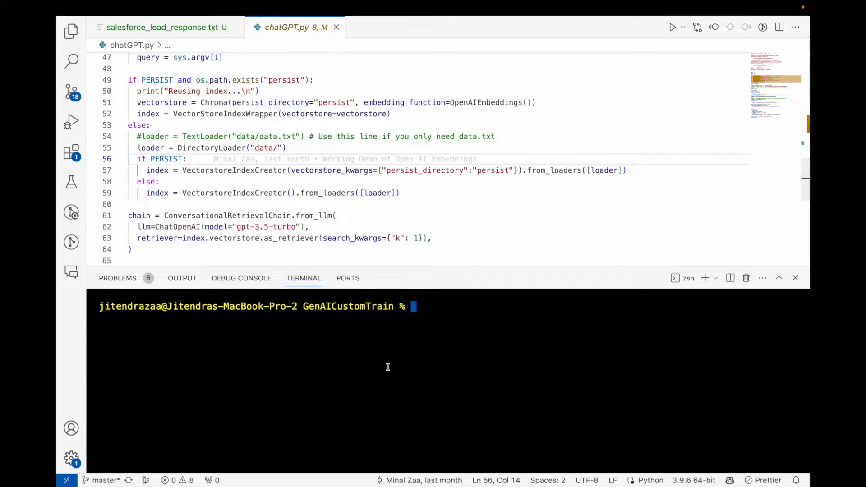
type("python SF.py")
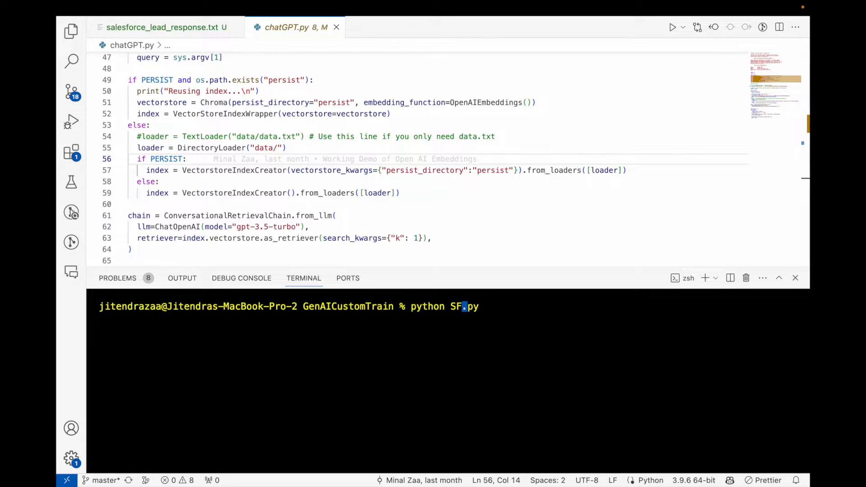
type("chatGP")
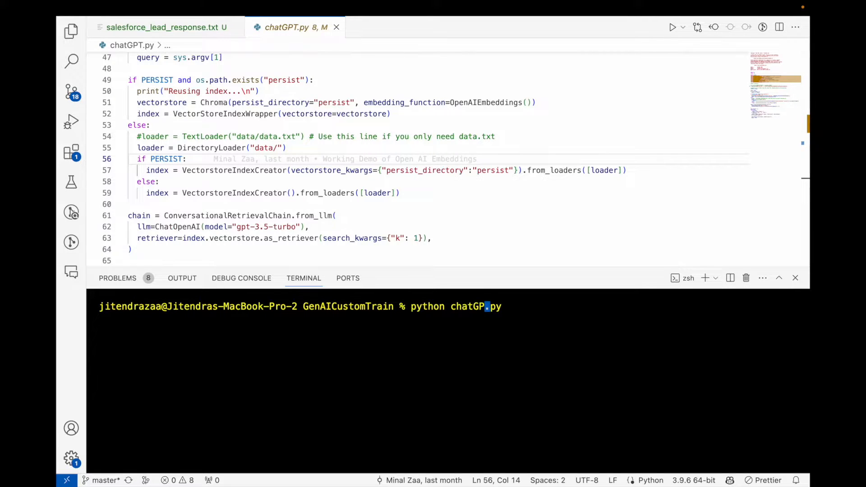
type("T")
key("Enter")
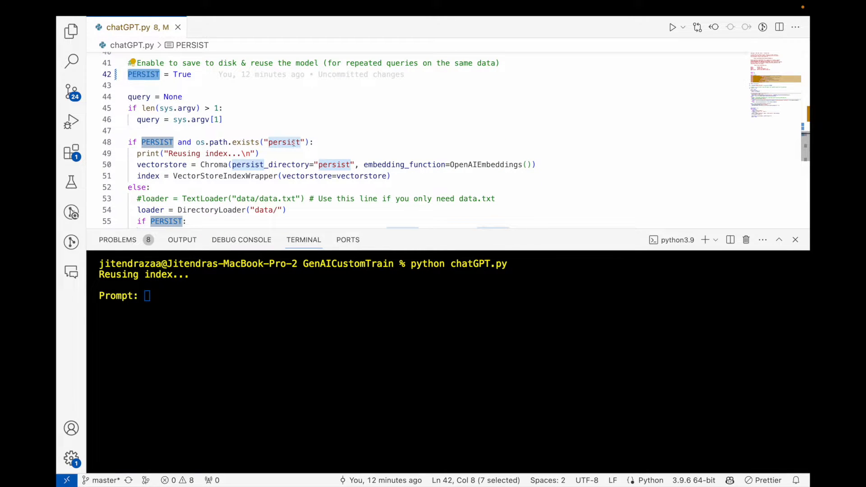
scroll("down", 3)
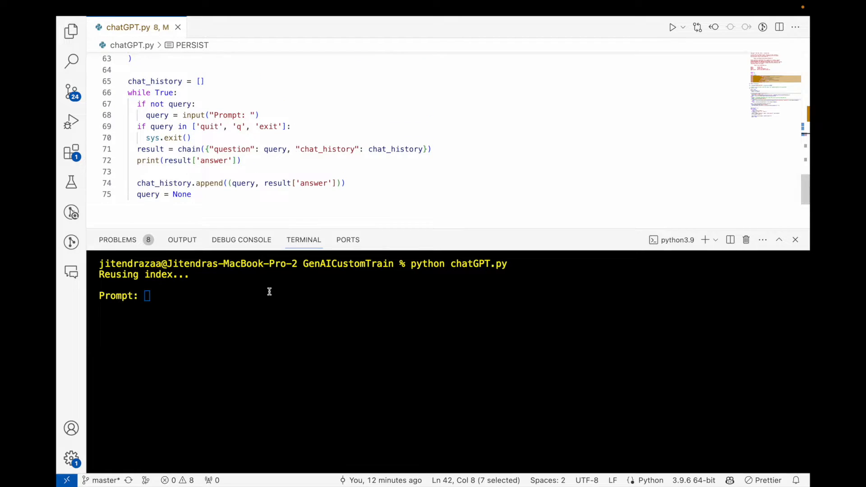
Step: Ask 'what are top features of LWC' and review the eight-item answer
type("what are")
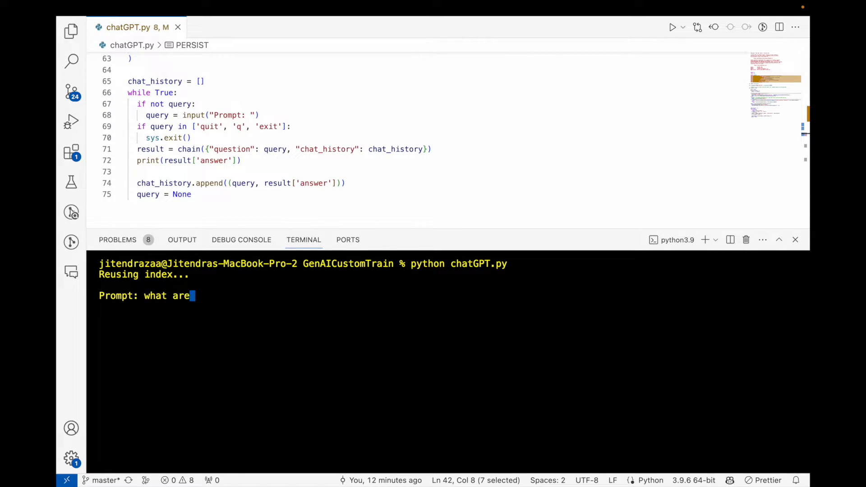
type("top featu")
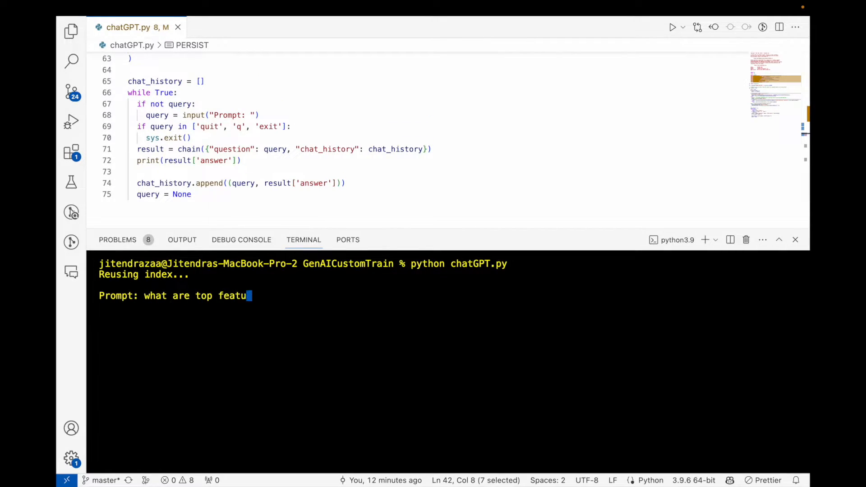
type("res of LW")
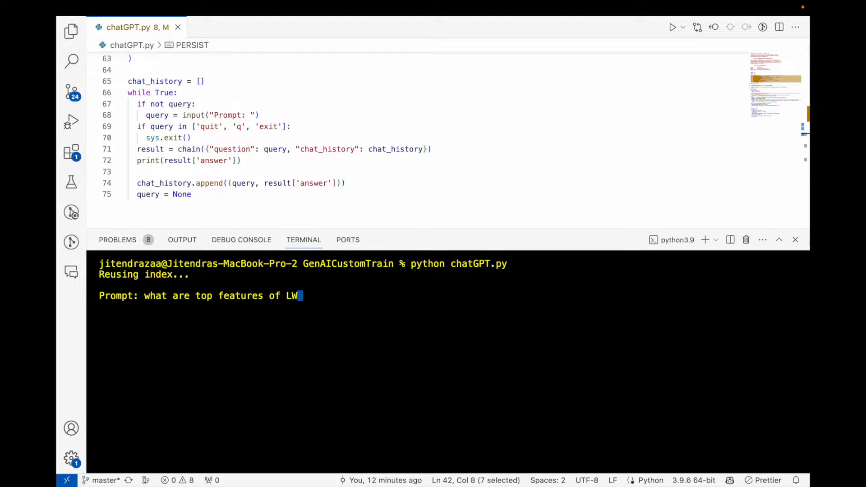
type("C")
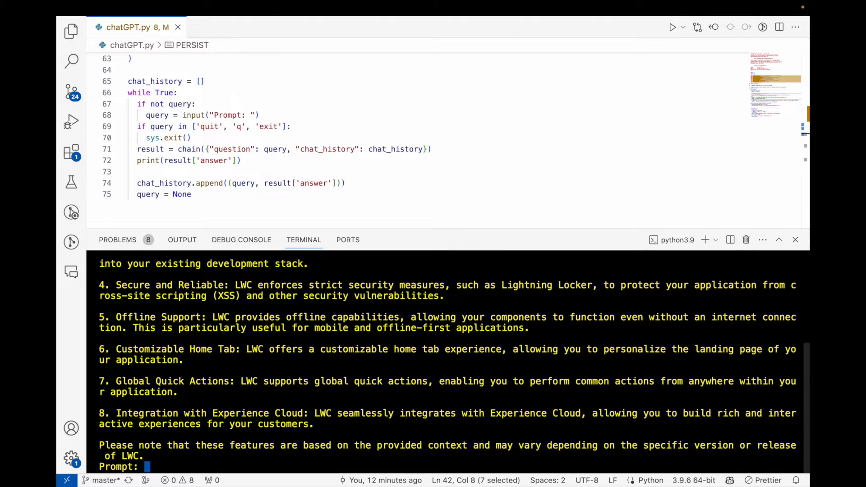
scroll("down", 3)
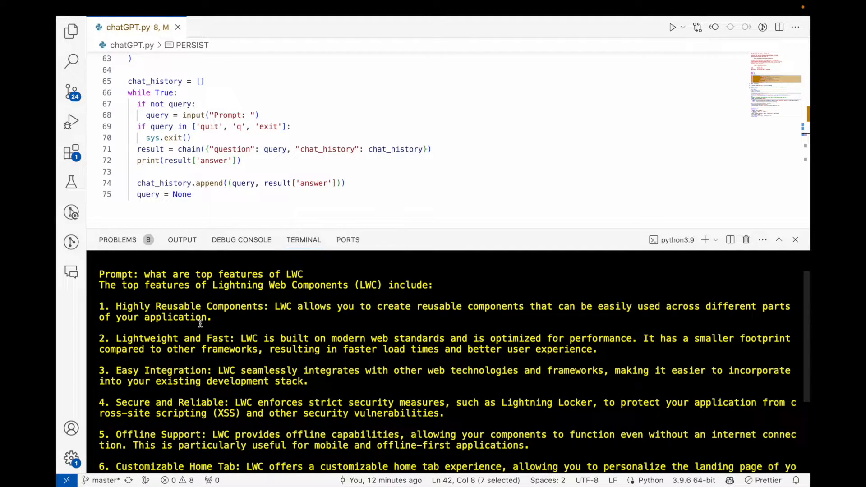
scroll("down", 3)
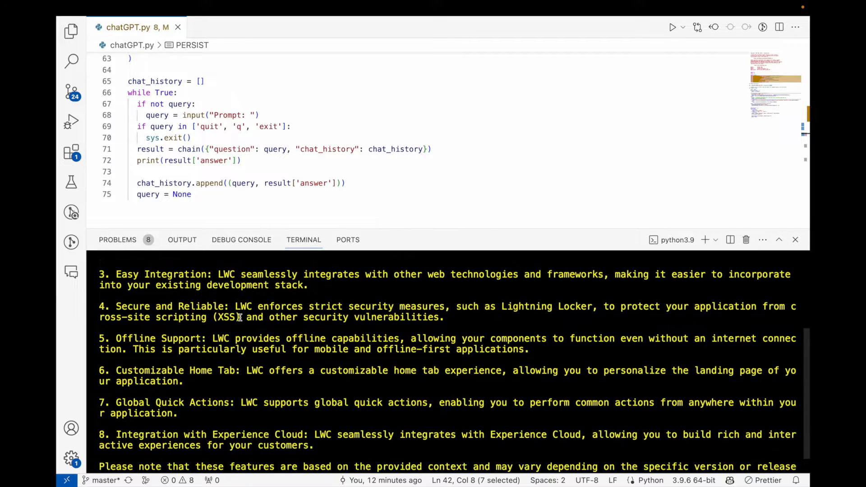
scroll("down", 3)
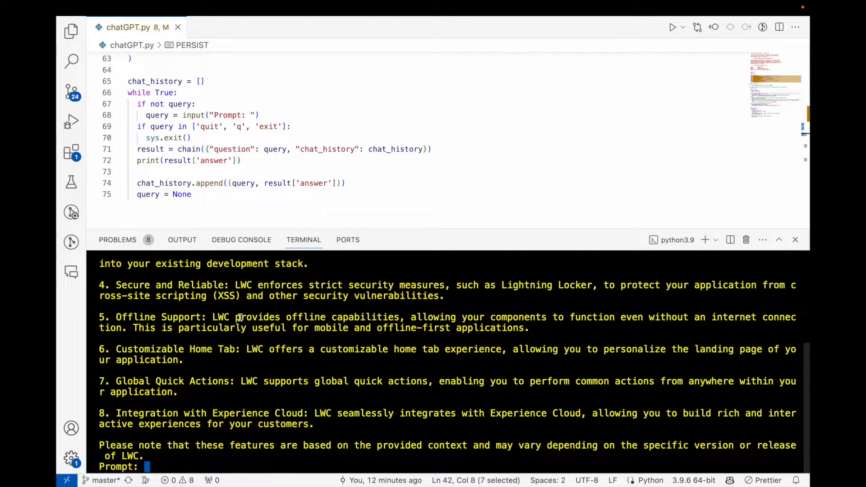
Step: Ask 'do you know top winter 24 features of LWC' to get the fifteen-item list
type("do")
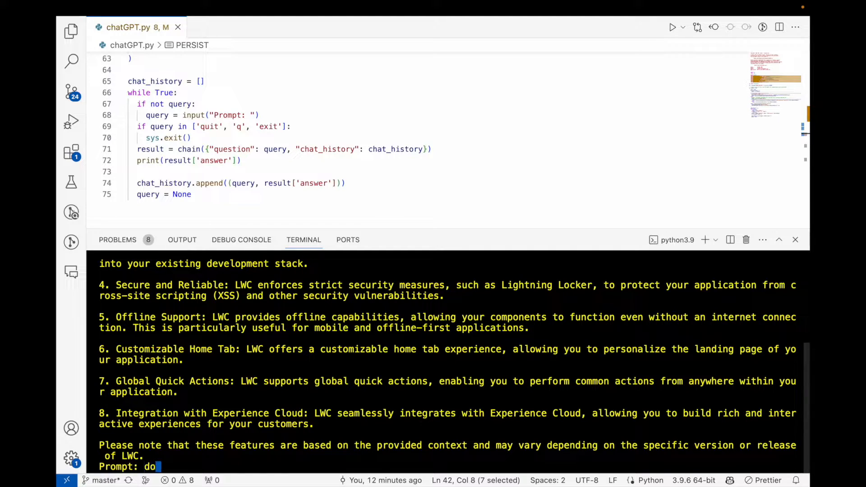
type("you know top winter")
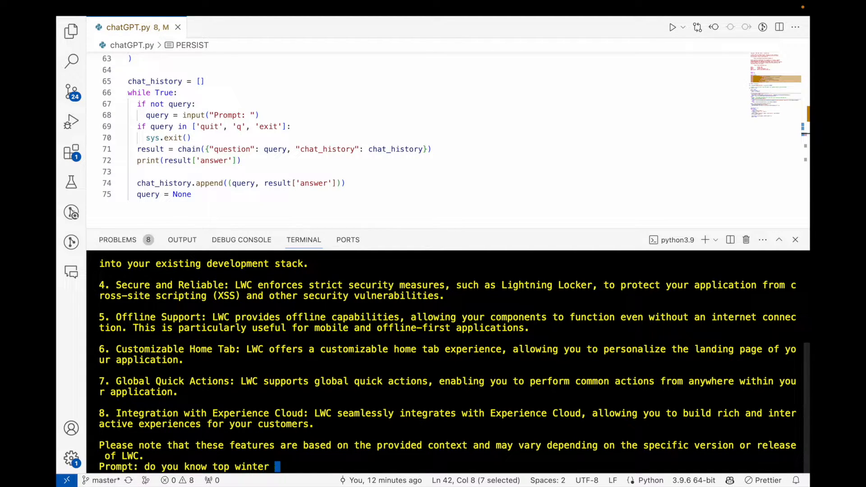
type("24 fe")
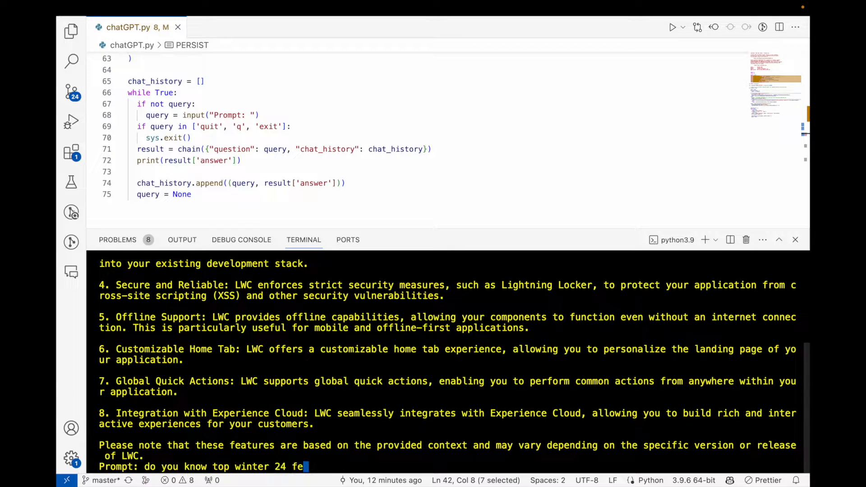
type("atures of LWC")
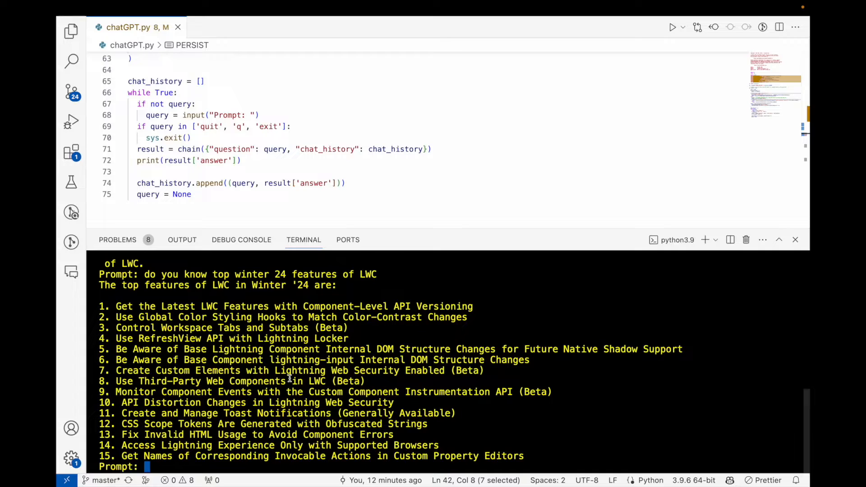
Step: Ask 'can you summarise winter 24 features' and review the numbered summary with descriptions
type("can you summarise w")
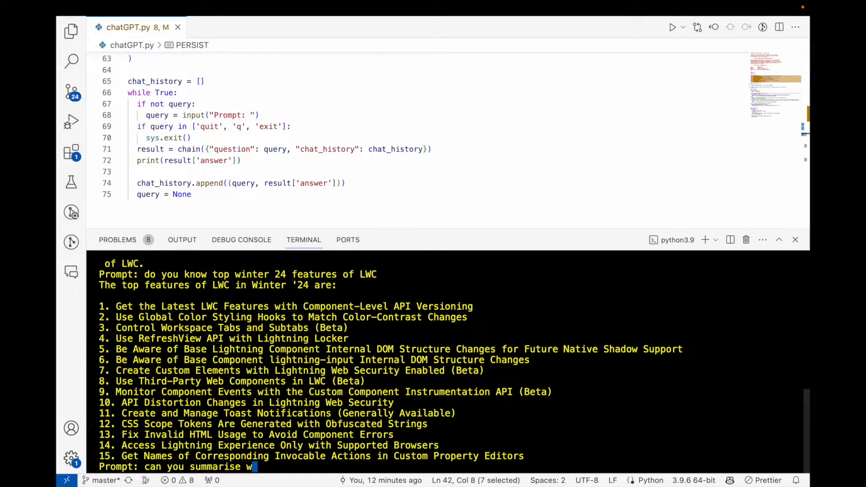
type("inter")
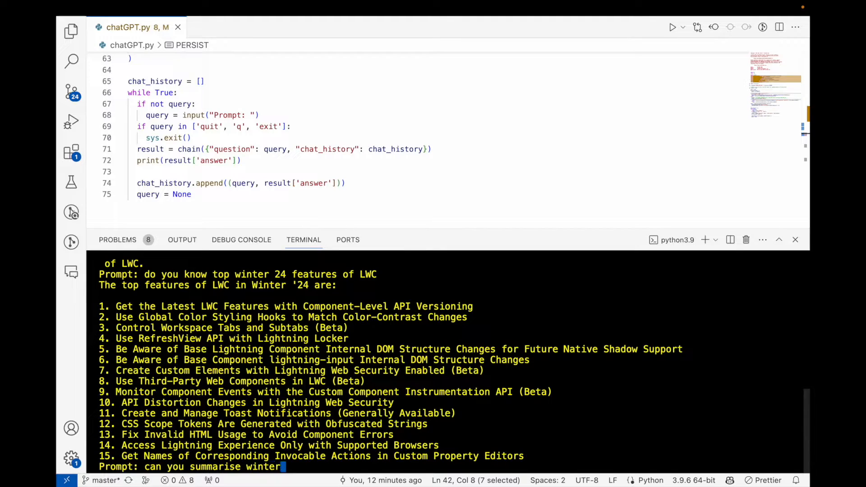
type("24")
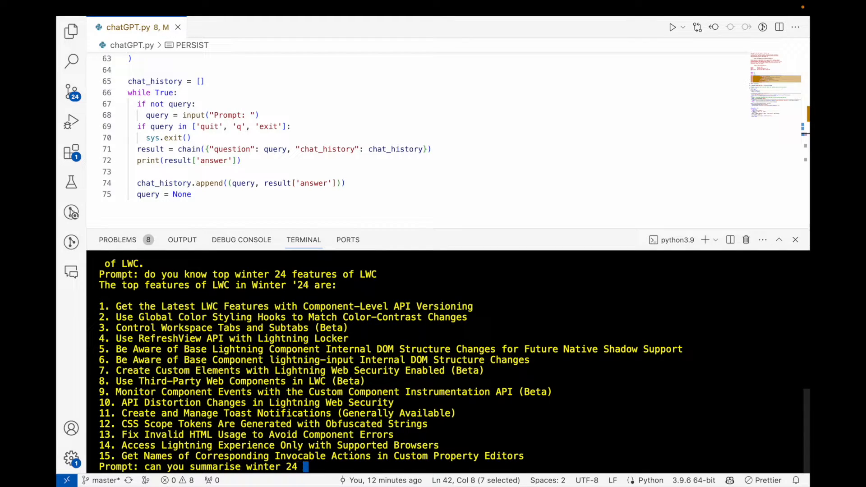
type("features")
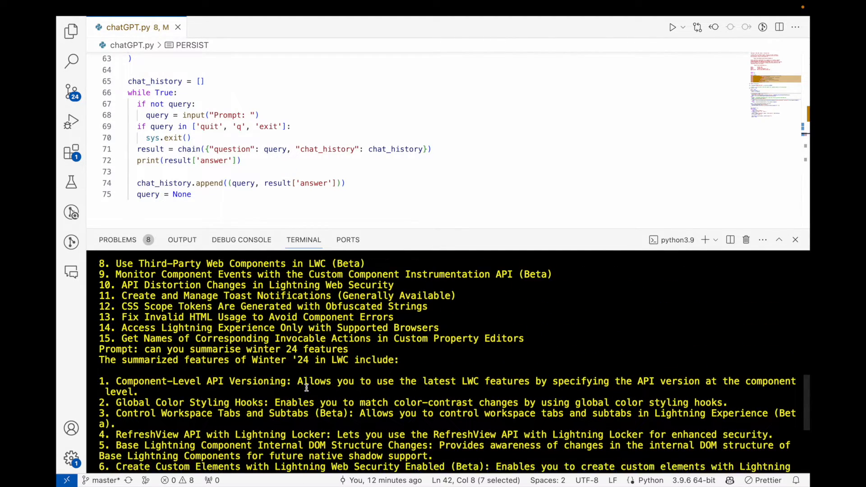
scroll("down", 3)
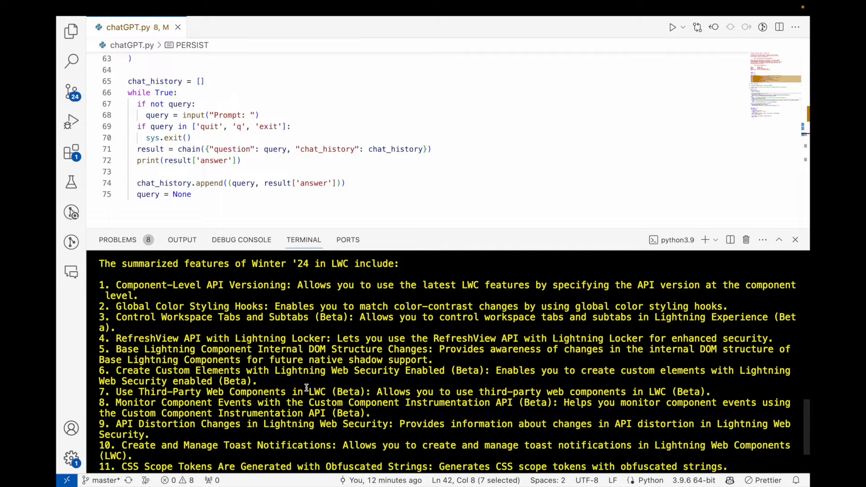